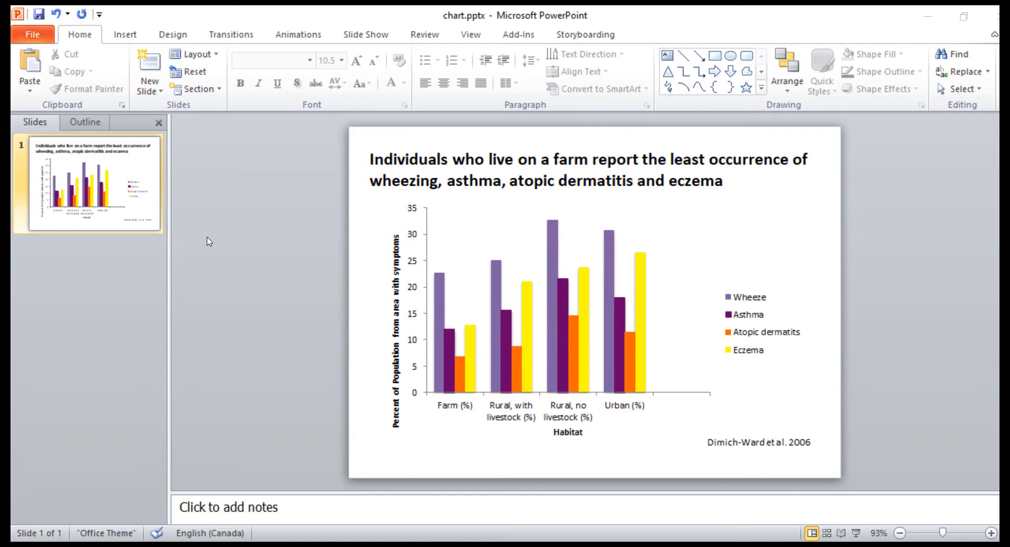
pyautogui.moveTo(351, 392)
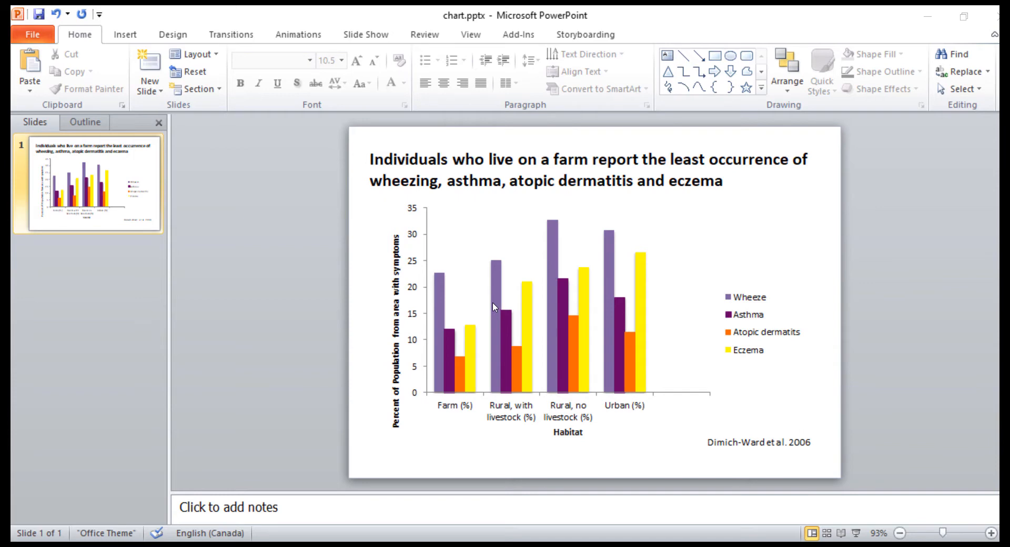
pyautogui.moveTo(119, 31)
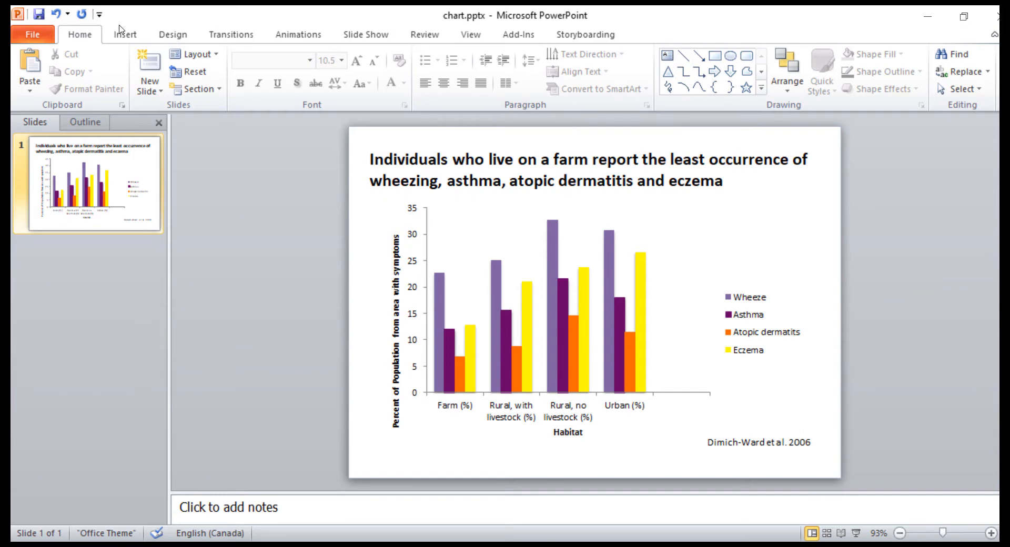
# Confirm the slide's custom 17.78 × 12.7 cm landscape page size in Page Setup
pyautogui.click(172, 34)
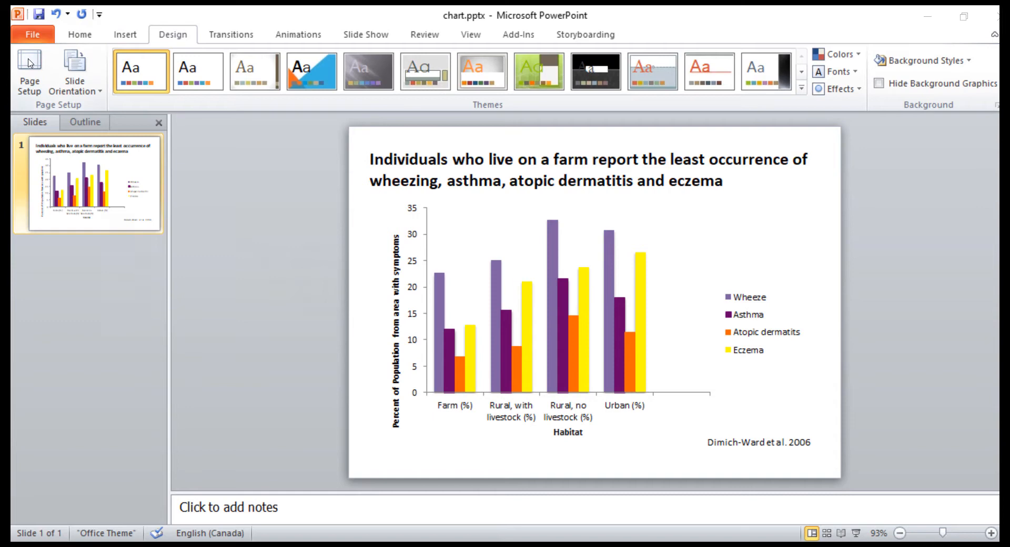
pyautogui.click(29, 71)
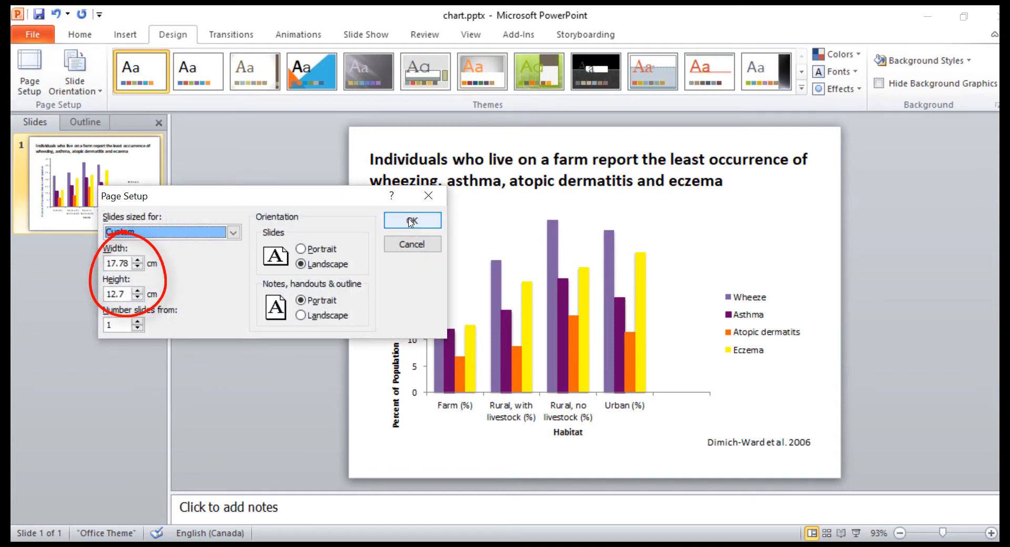
pyautogui.click(411, 220)
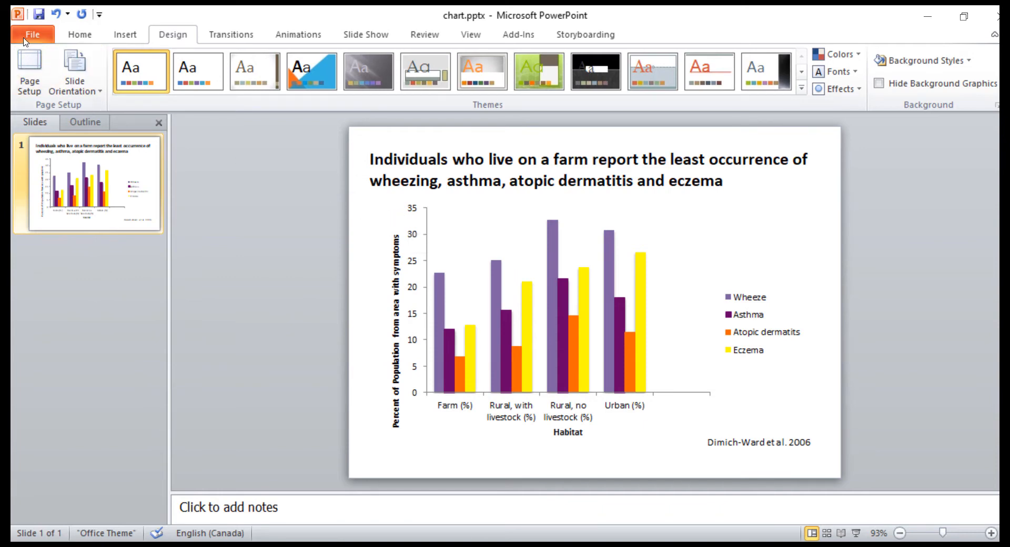
# Enable 'Print inserted objects at printer resolution' and 'High quality' in advanced Options
pyautogui.click(31, 34)
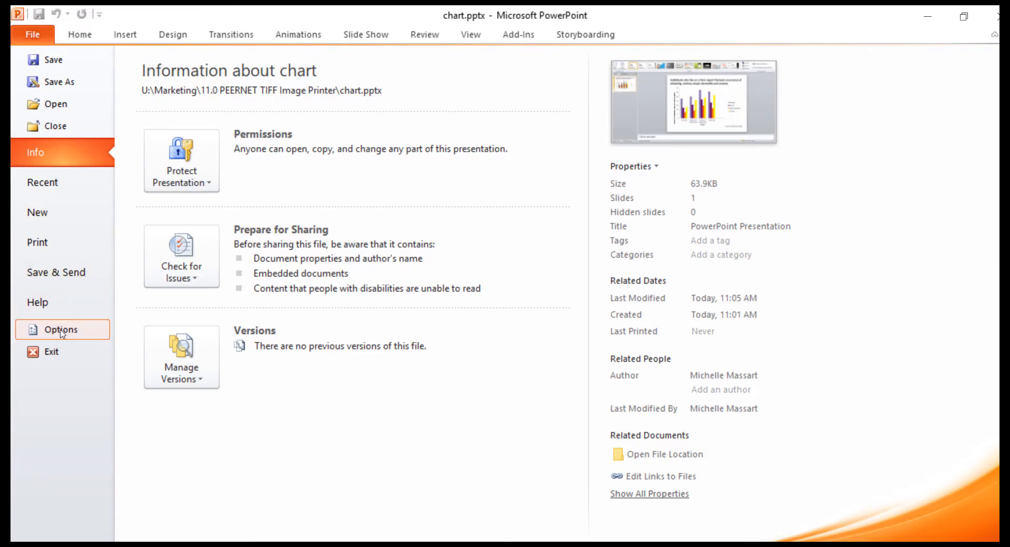
pyautogui.click(61, 329)
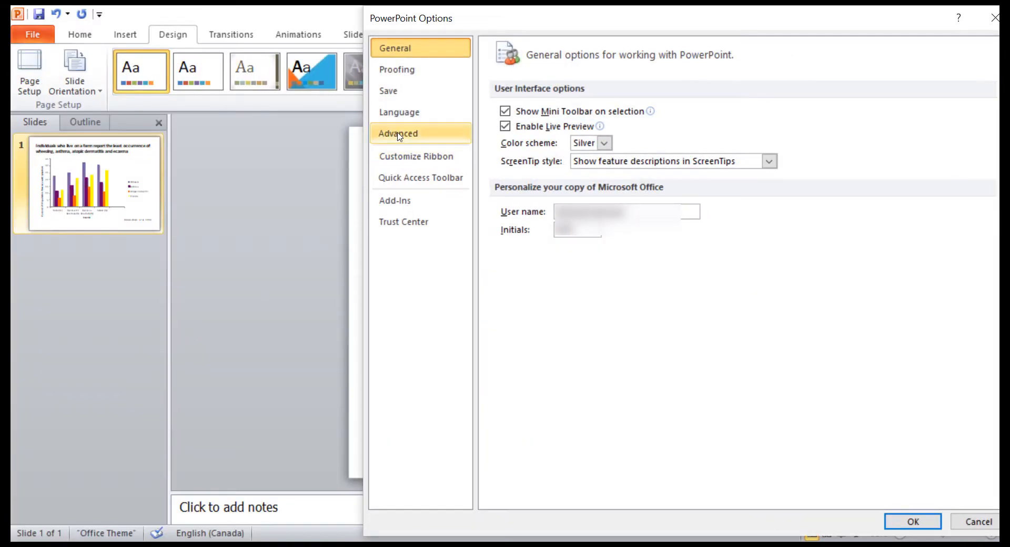
pyautogui.click(398, 134)
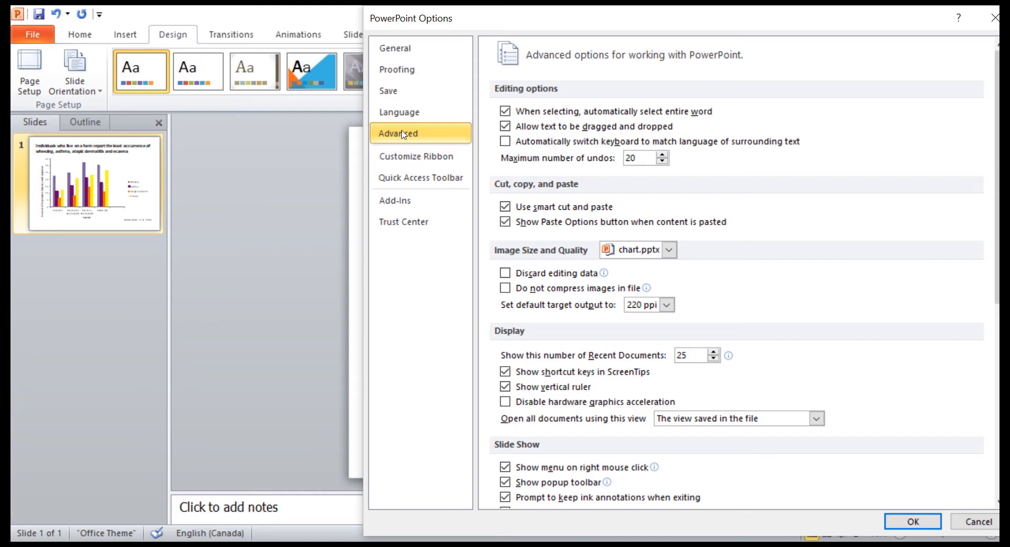
pyautogui.scroll(-3)
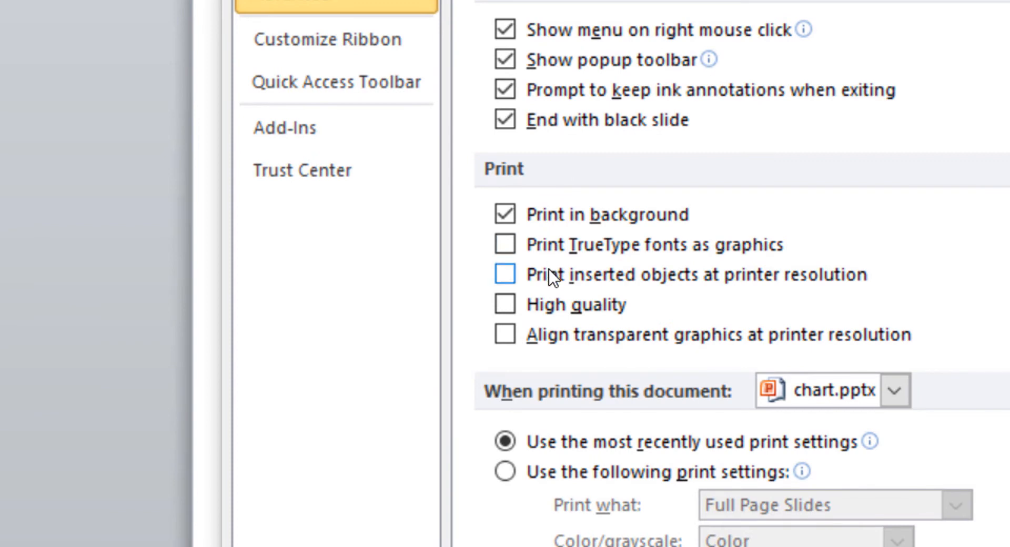
pyautogui.click(504, 274)
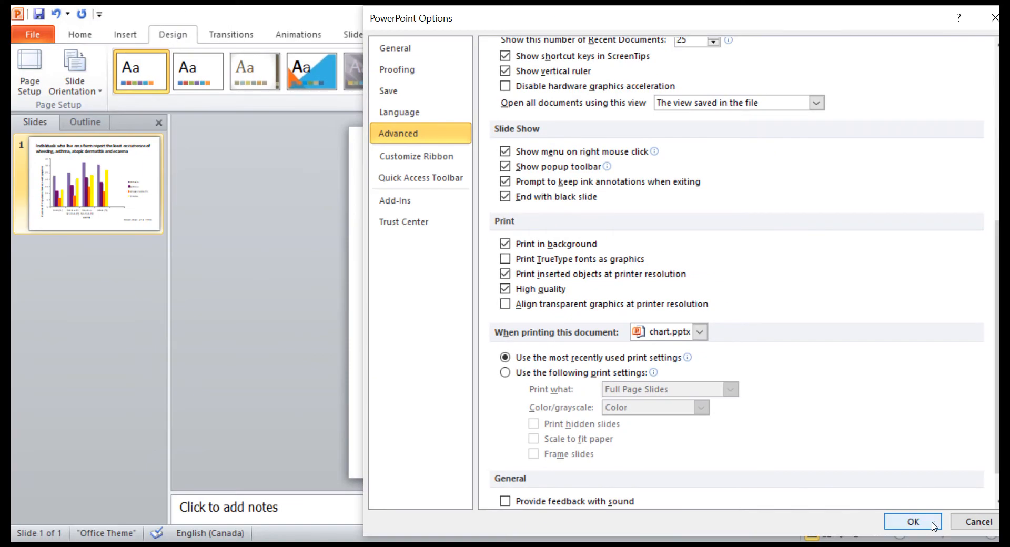
pyautogui.click(911, 521)
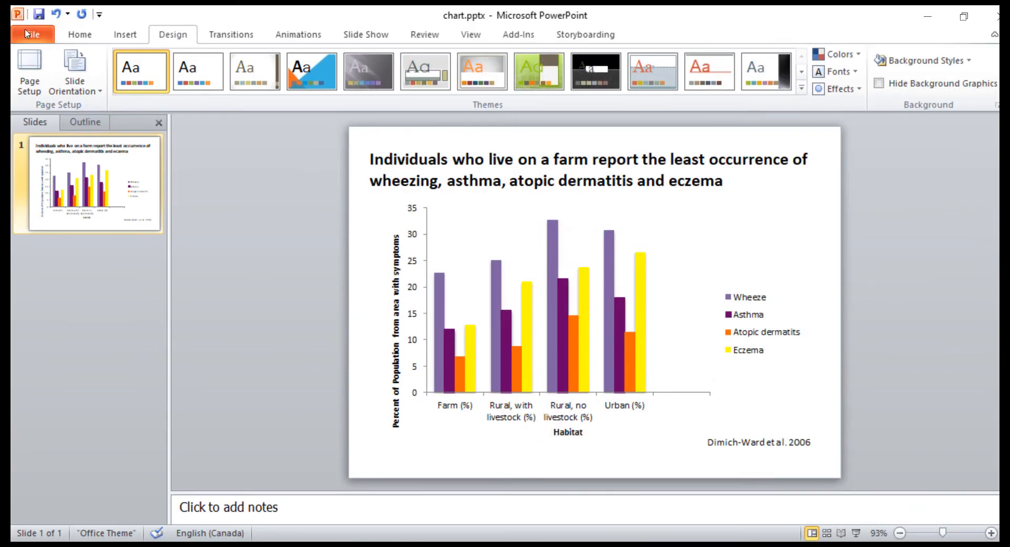
# Open Printer Properties for TIFF Image Printer 11.0 from the Print view
pyautogui.click(32, 34)
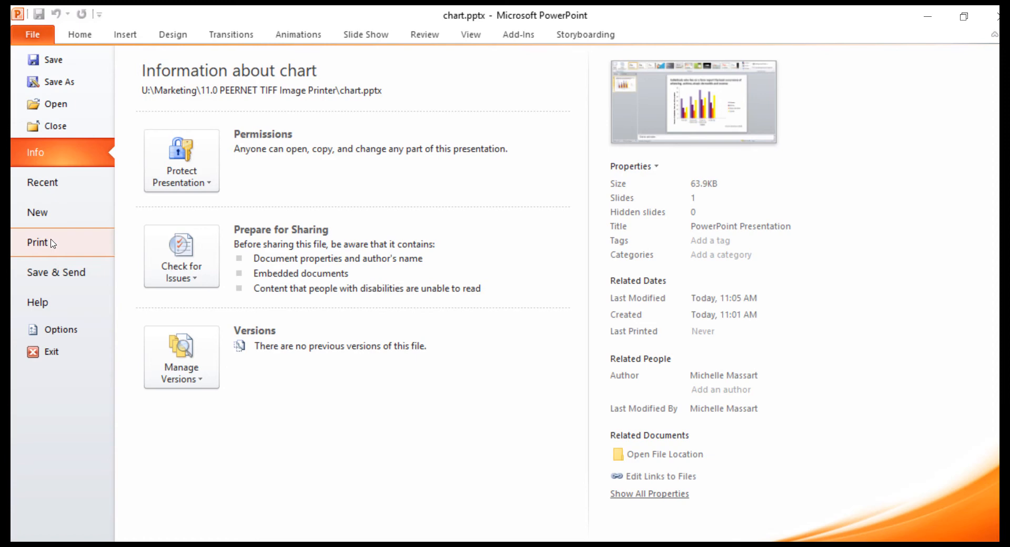
pyautogui.click(37, 243)
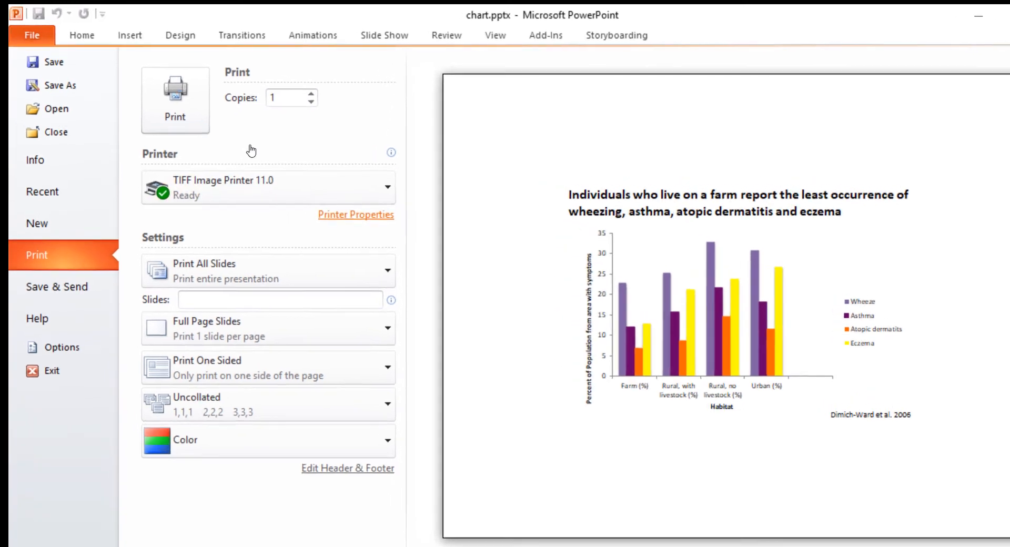
pyautogui.click(356, 215)
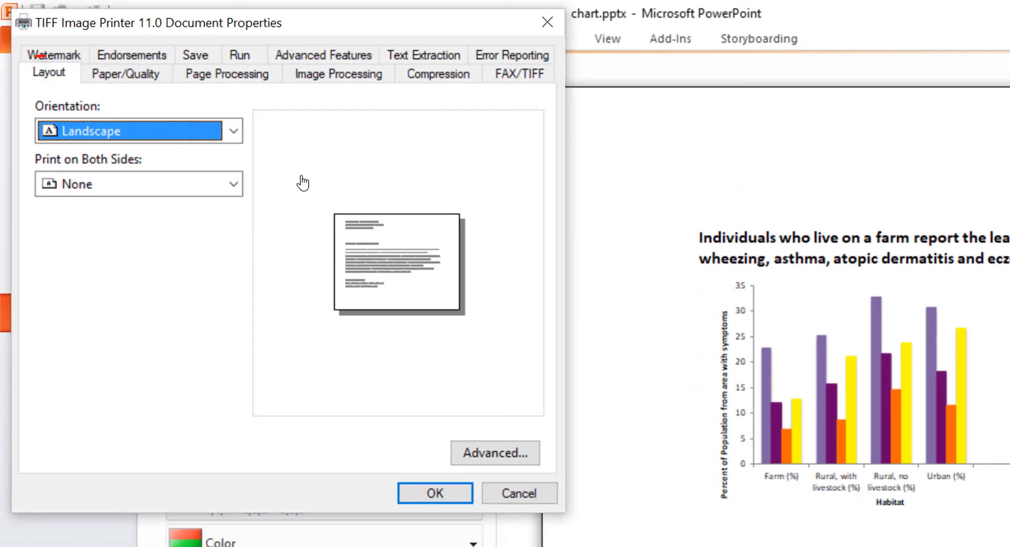
pyautogui.moveTo(494, 452)
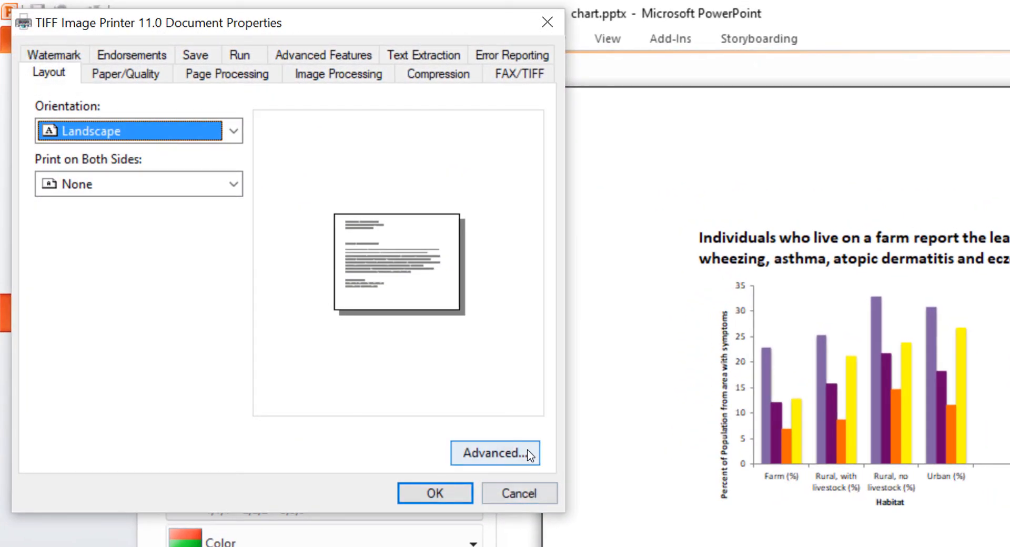
# Set 5x7 paper, 600 x 600 dpi quality and True Color (24bpp) mode in Advanced options
pyautogui.click(494, 453)
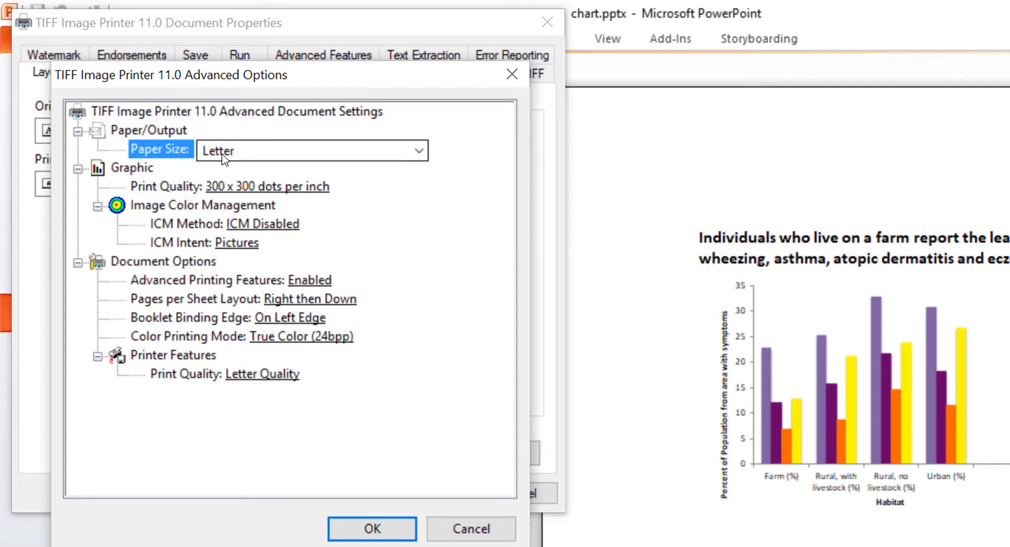
pyautogui.click(418, 149)
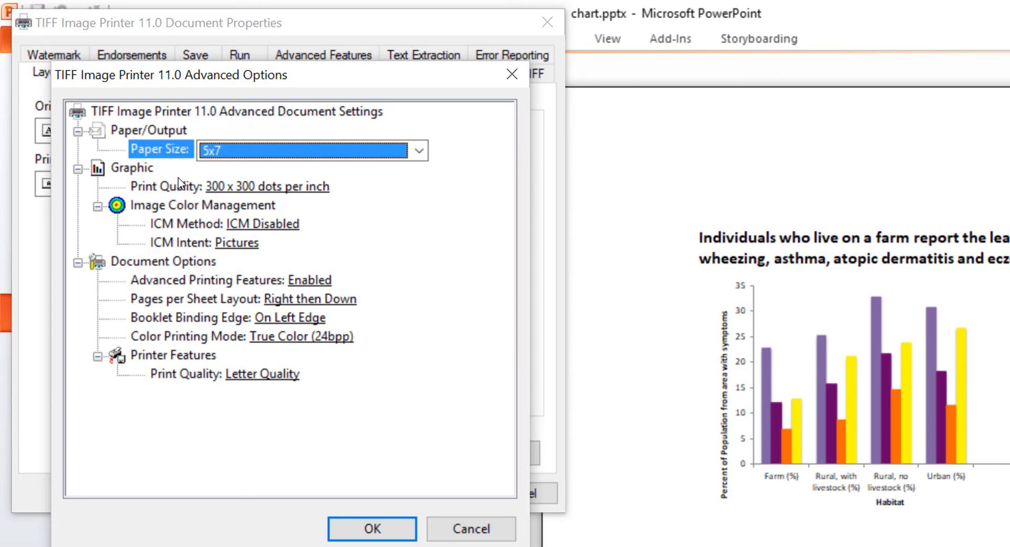
pyautogui.moveTo(181, 185)
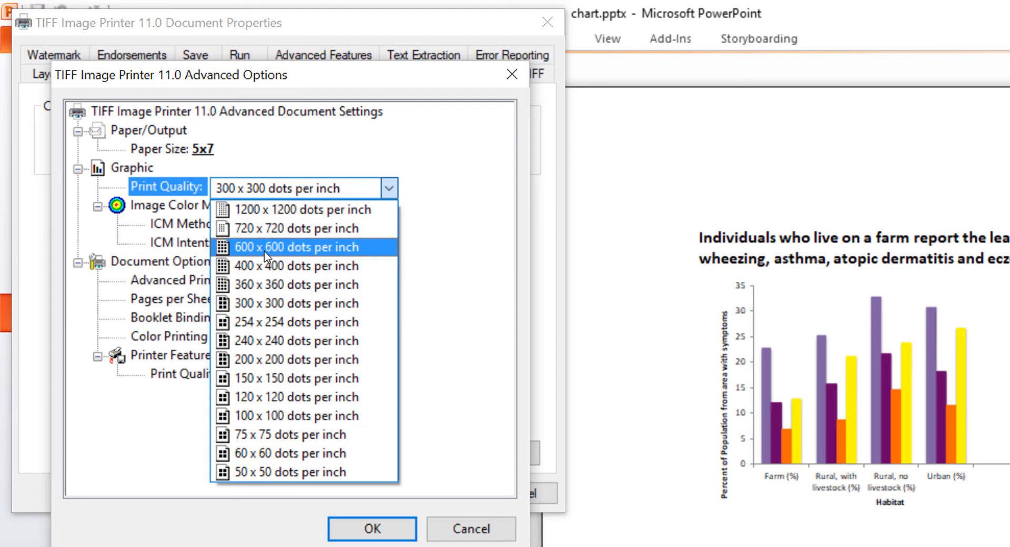
pyautogui.click(293, 247)
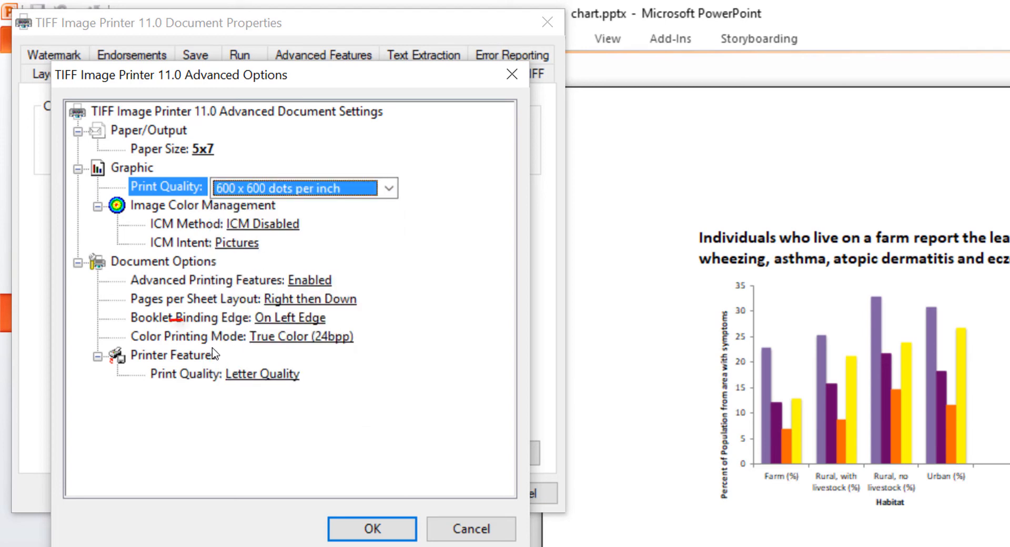
pyautogui.click(185, 336)
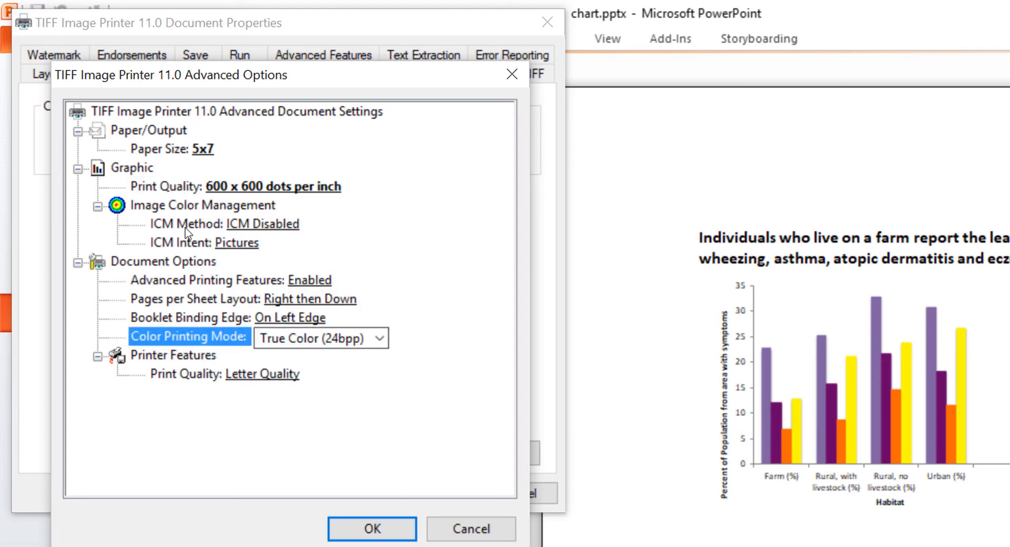
pyautogui.click(378, 338)
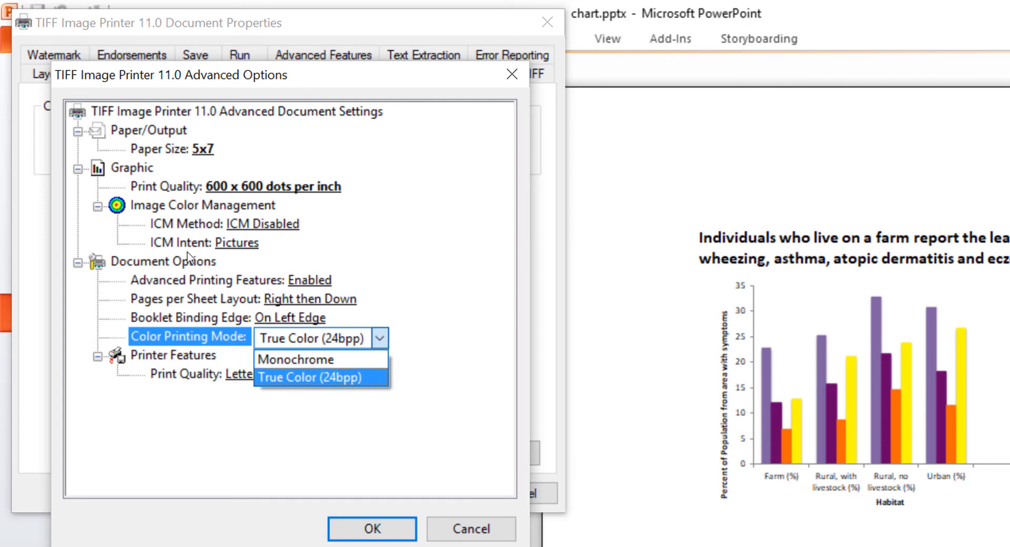
pyautogui.click(320, 377)
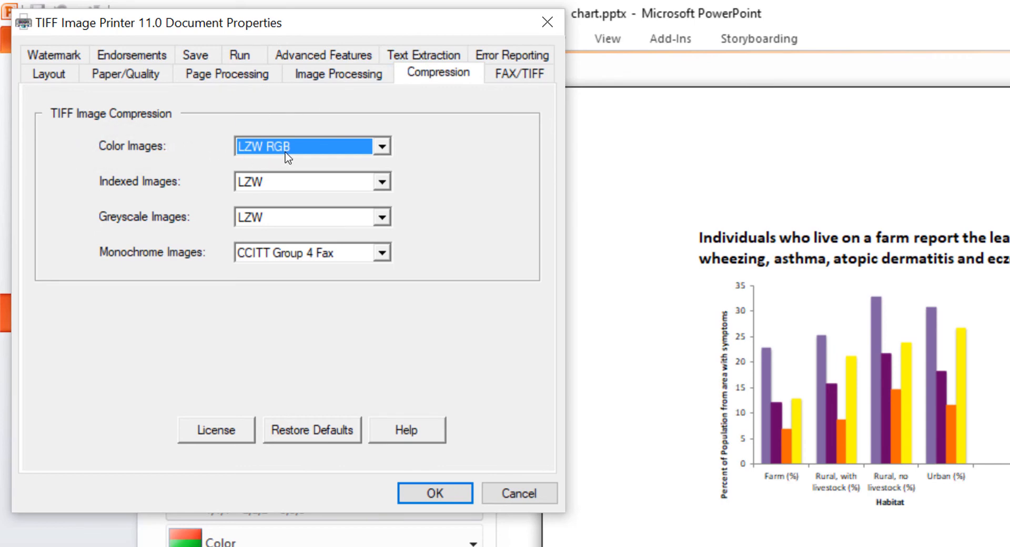
# Set Color Images compression to LZW CMYK and apply the printer settings
pyautogui.click(384, 146)
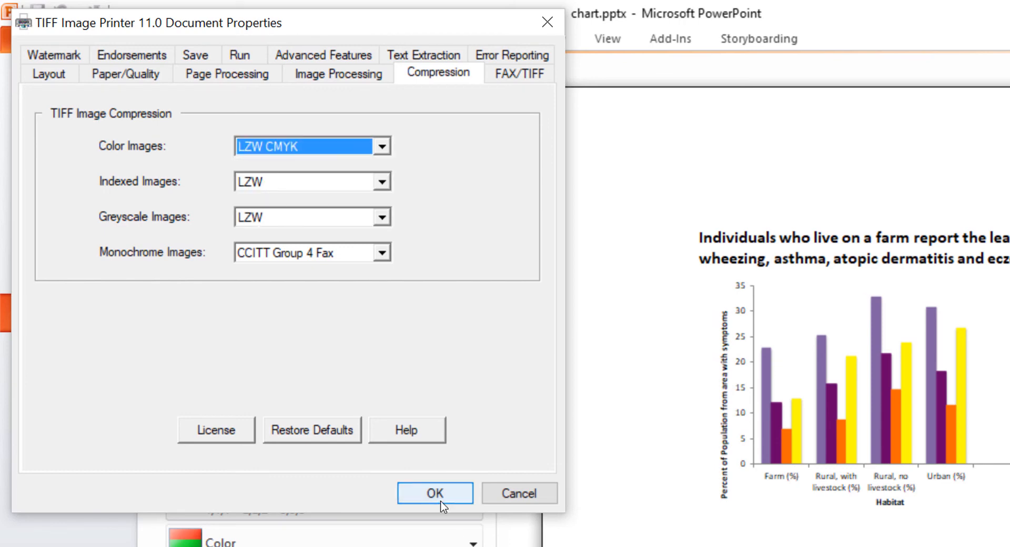
pyautogui.click(433, 493)
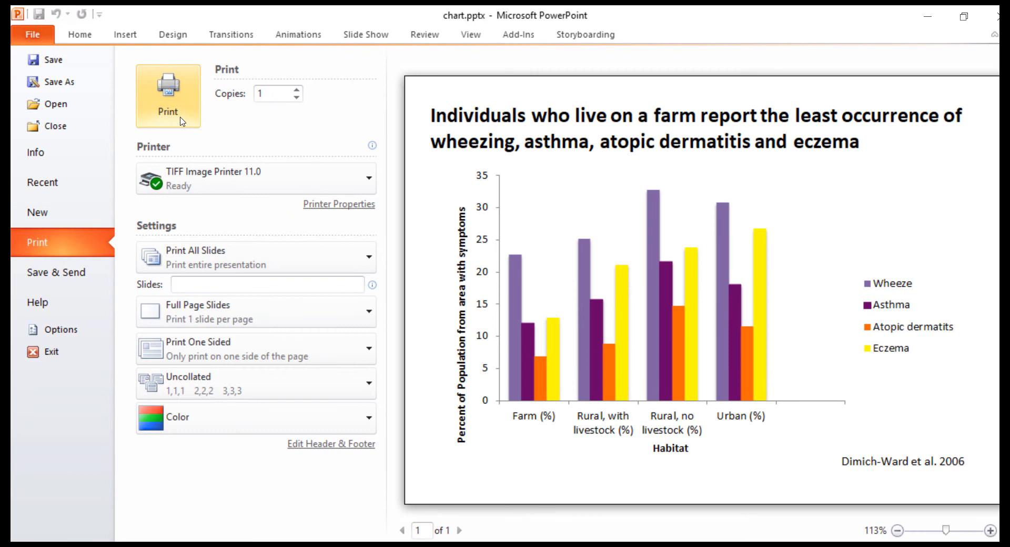
# Print the slide to 'Sample' with Append to file enabled and save it
pyautogui.click(167, 95)
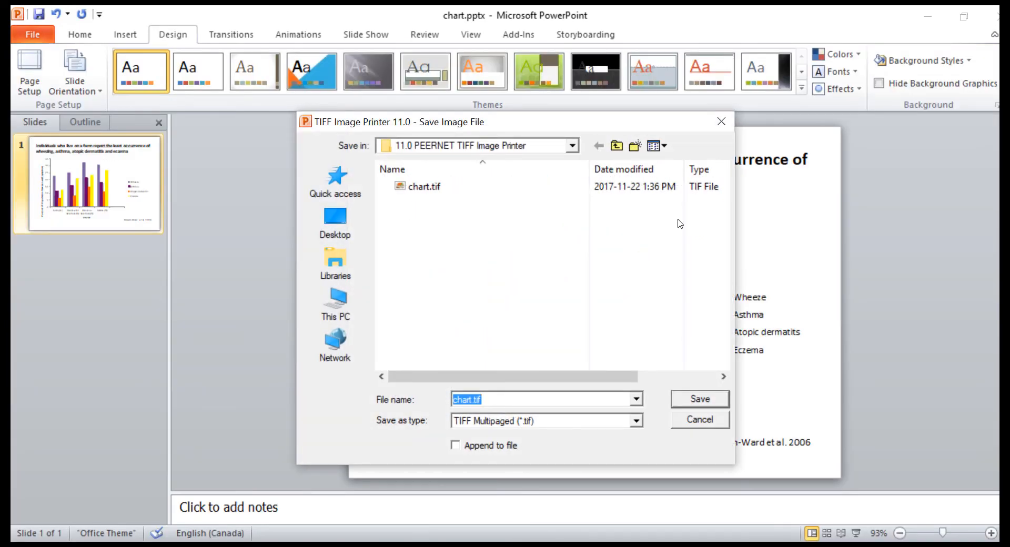
pyautogui.write('Sample')
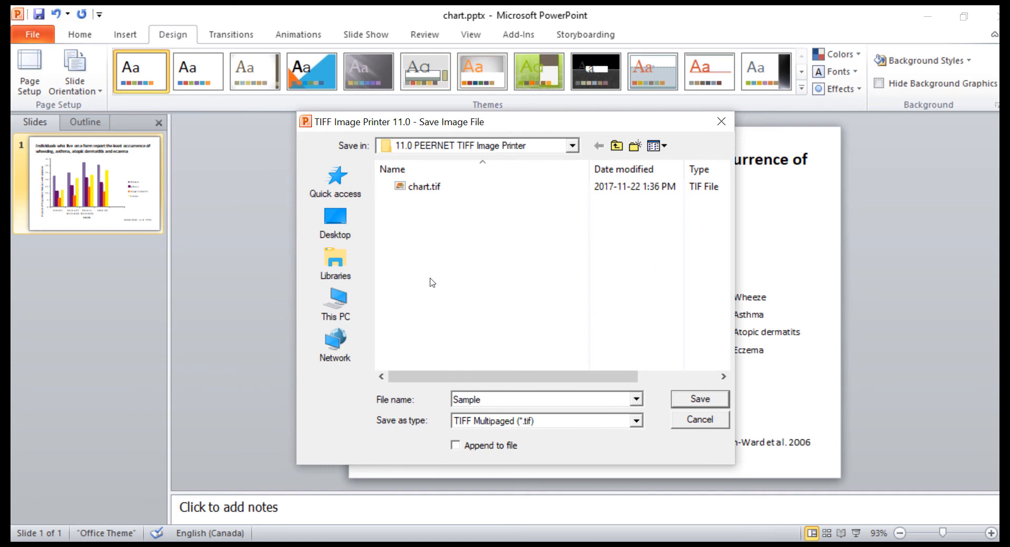
pyautogui.click(634, 421)
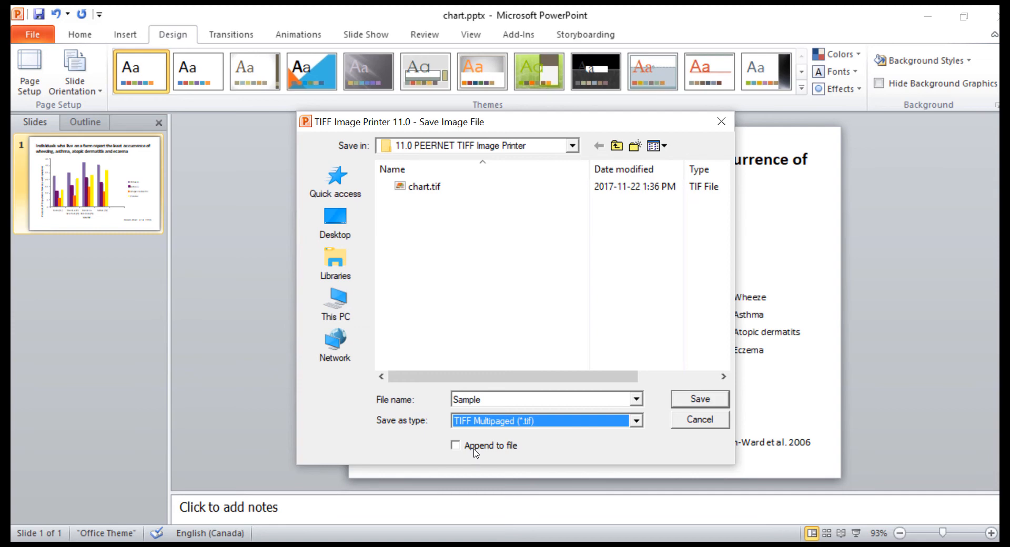
pyautogui.click(456, 445)
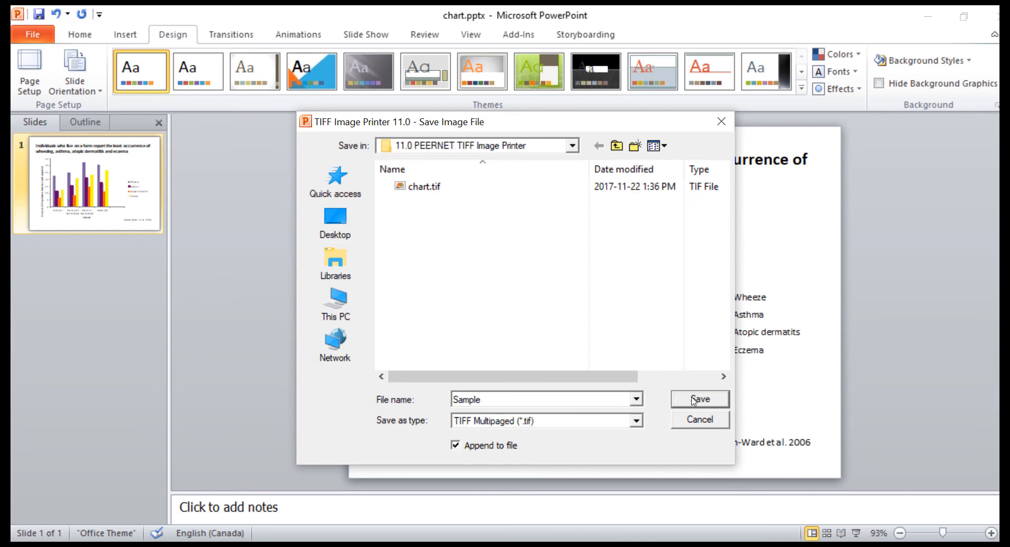
pyautogui.click(698, 399)
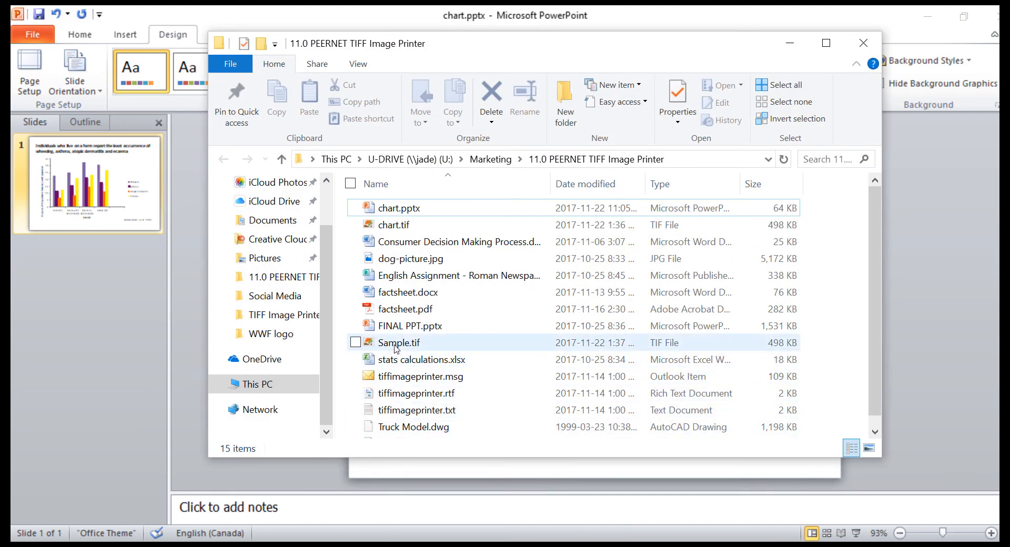
# Open Sample.tif in Windows Photo Viewer to view the bar chart slide
pyautogui.doubleClick(399, 341)
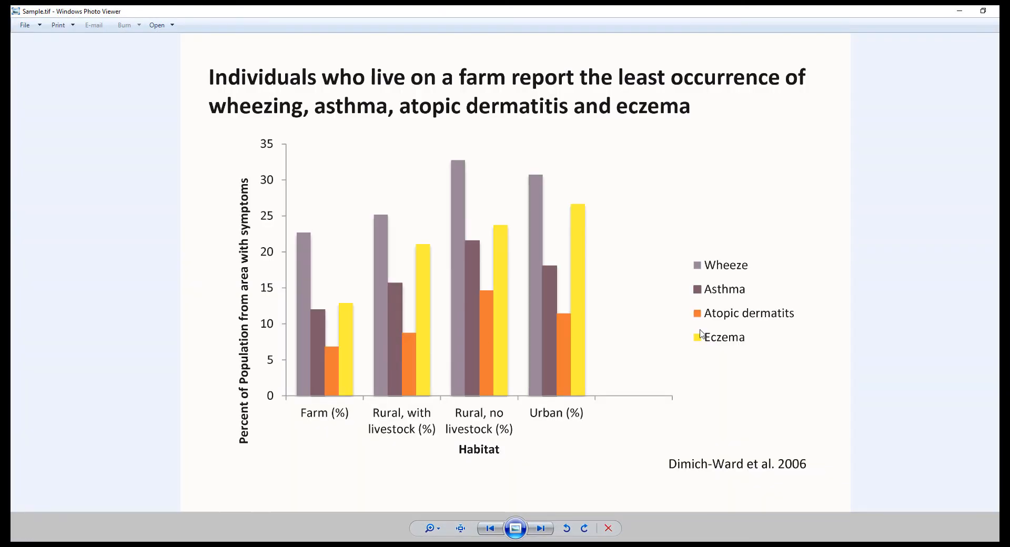
pyautogui.moveTo(895, 335)
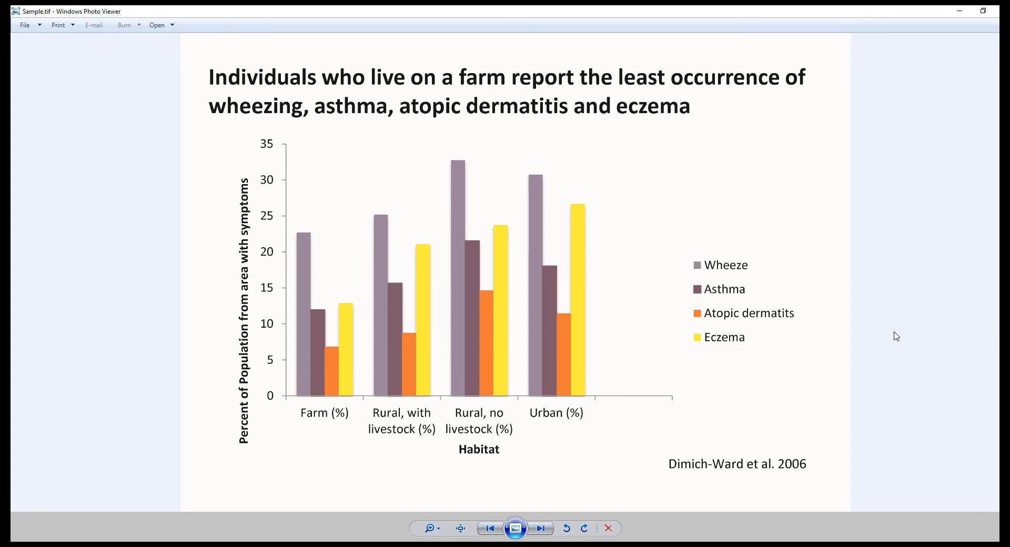